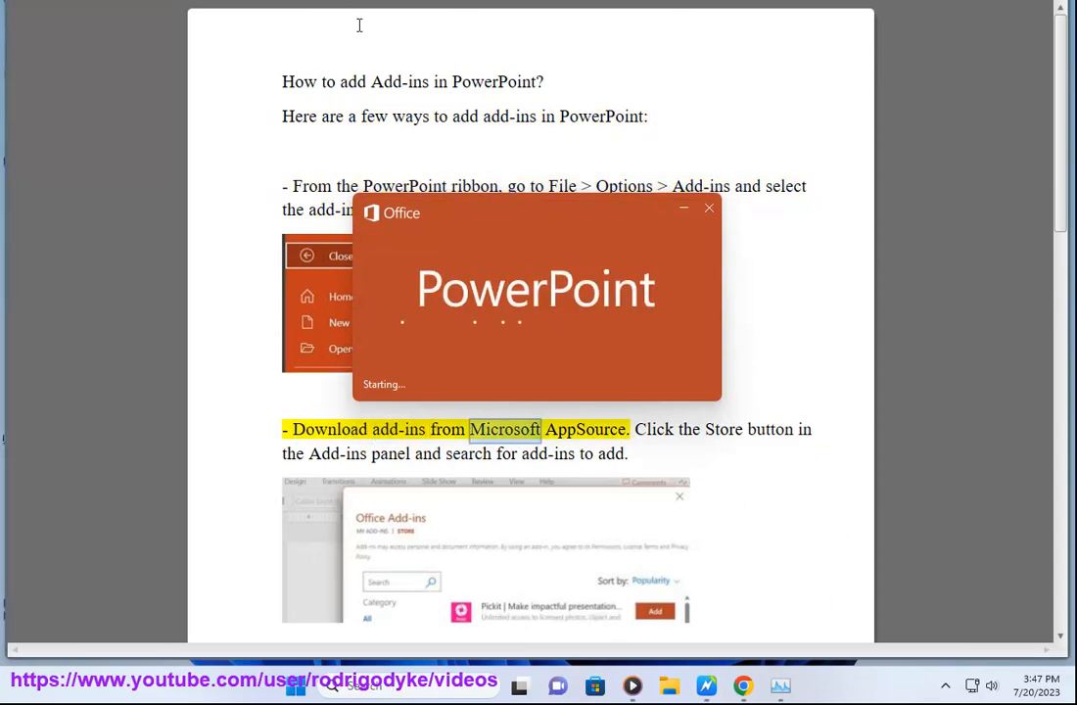
Step: Scroll the Word notes to the Microsoft AppSource tip and launch PowerPoint
{"action": "scroll", "scroll_direction": "down", "scroll_amount": 3}
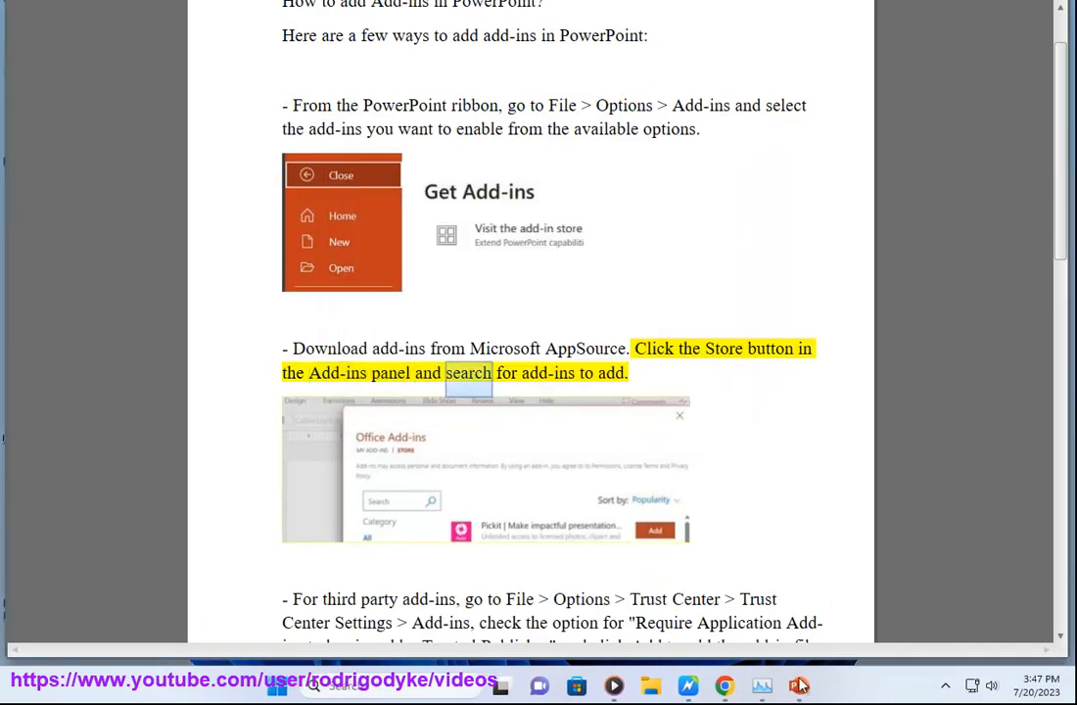
{"action": "left_click", "coordinate": [799, 685]}
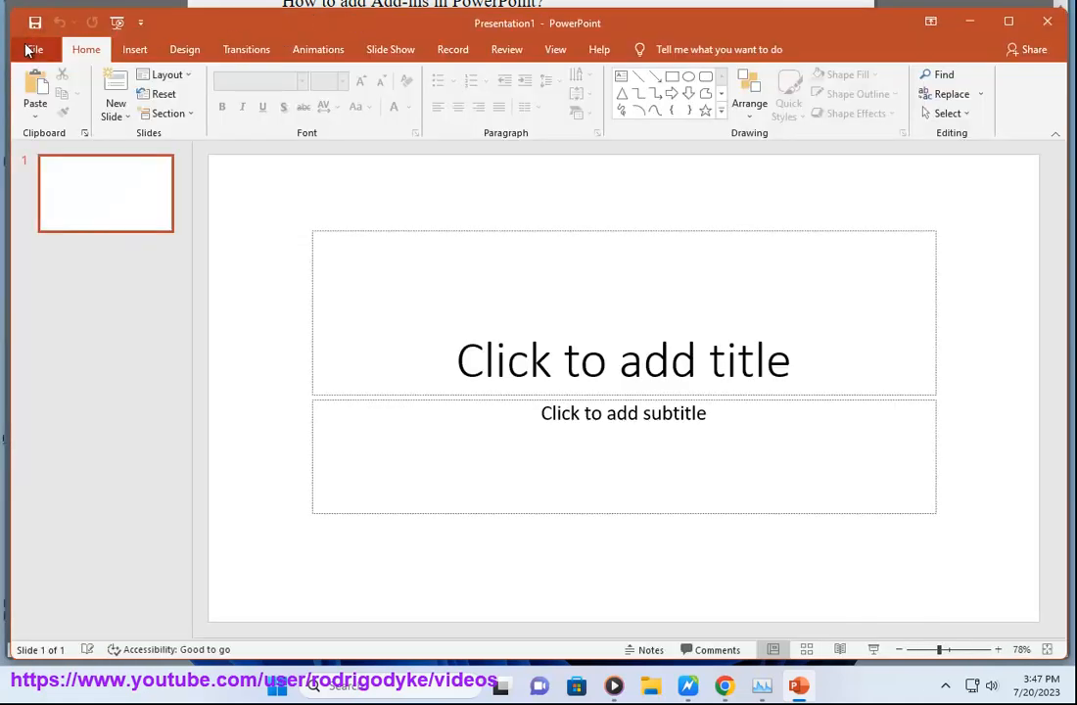
Step: Bring up the File backstage Home page with its template choices
{"action": "left_click", "coordinate": [33, 49]}
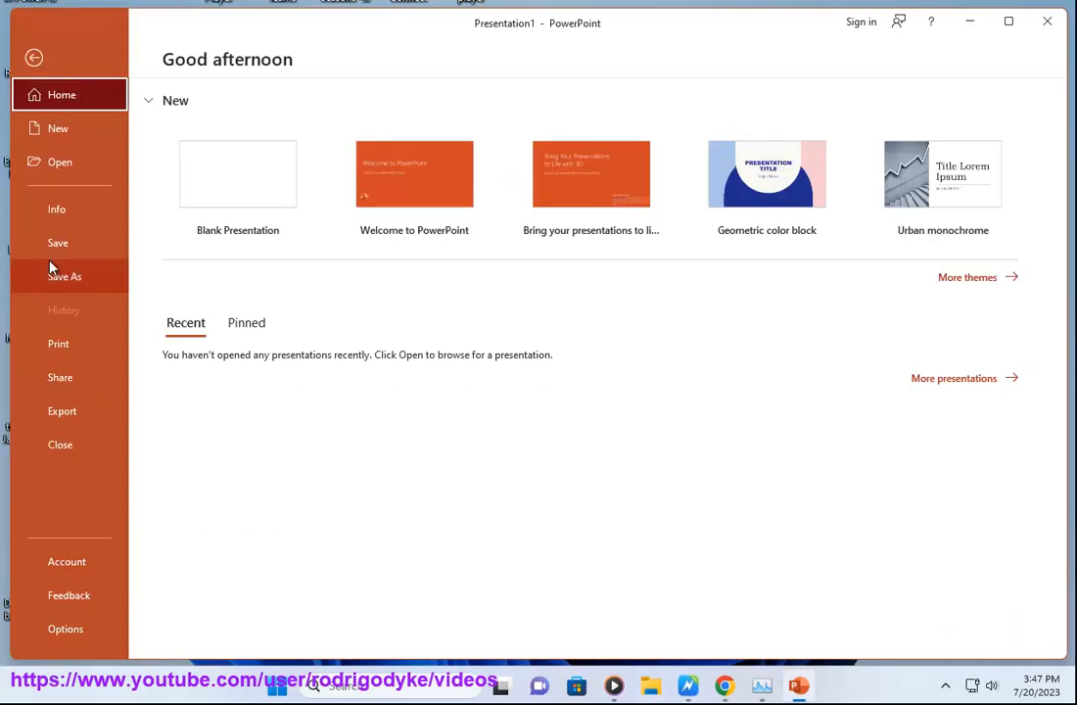
{"action": "mouse_move", "coordinate": [58, 342]}
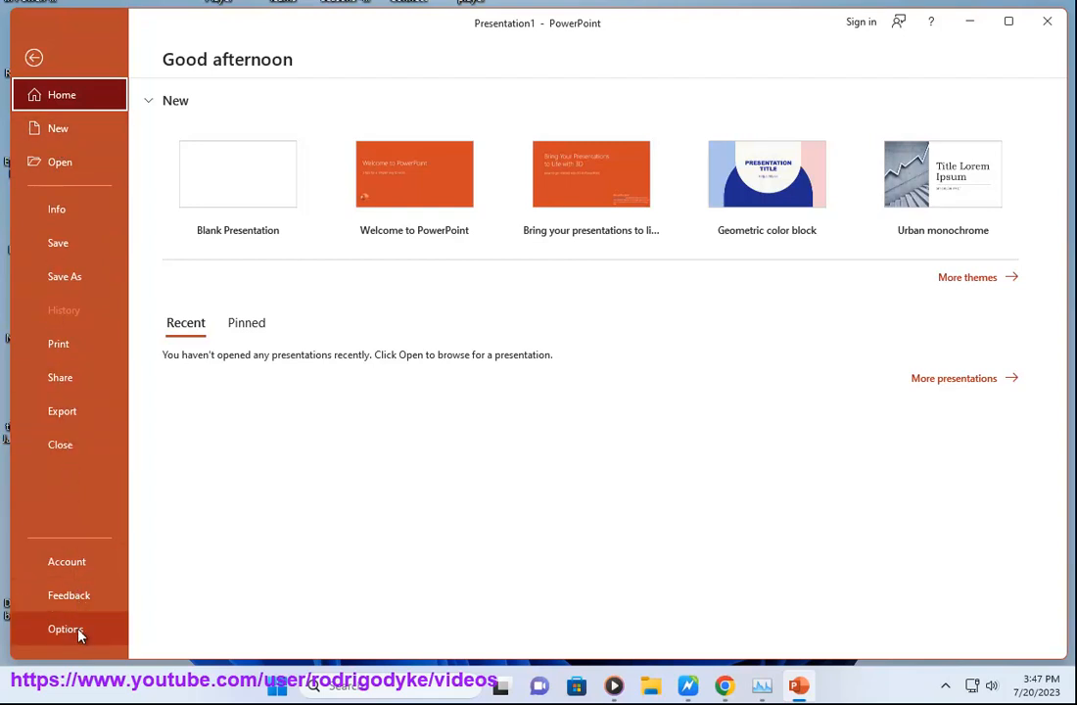
Step: Review PowerPoint Options' Add-ins page, pick COM Add-ins under Manage, and return to the slide
{"action": "left_click", "coordinate": [237, 172]}
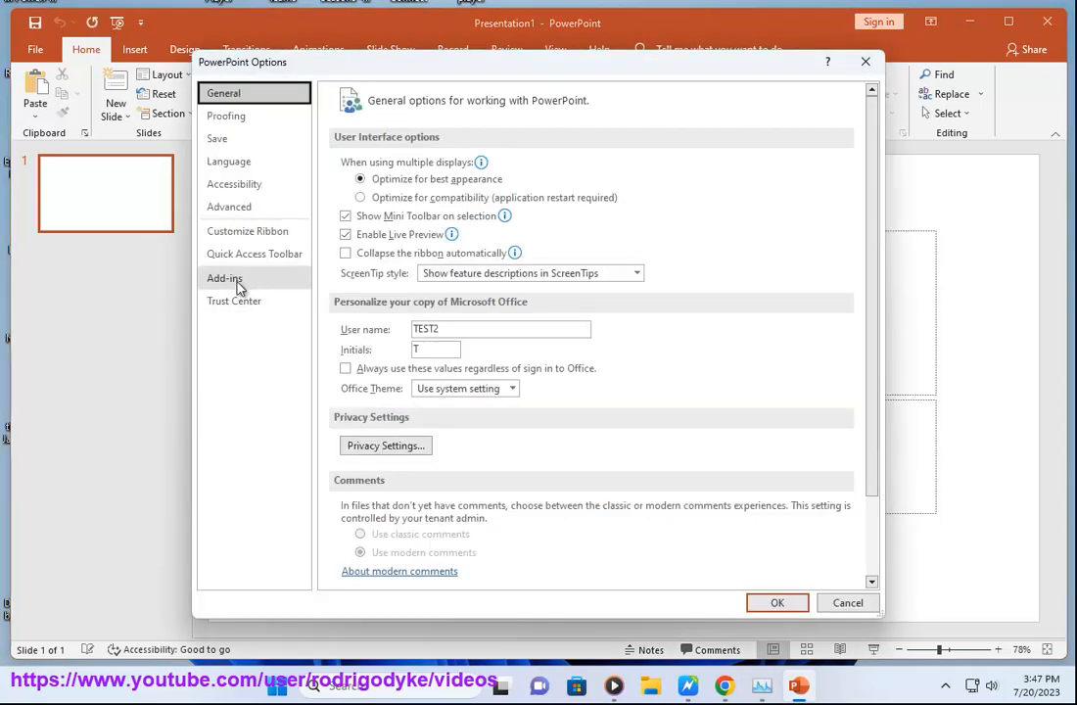
{"action": "left_click", "coordinate": [223, 278]}
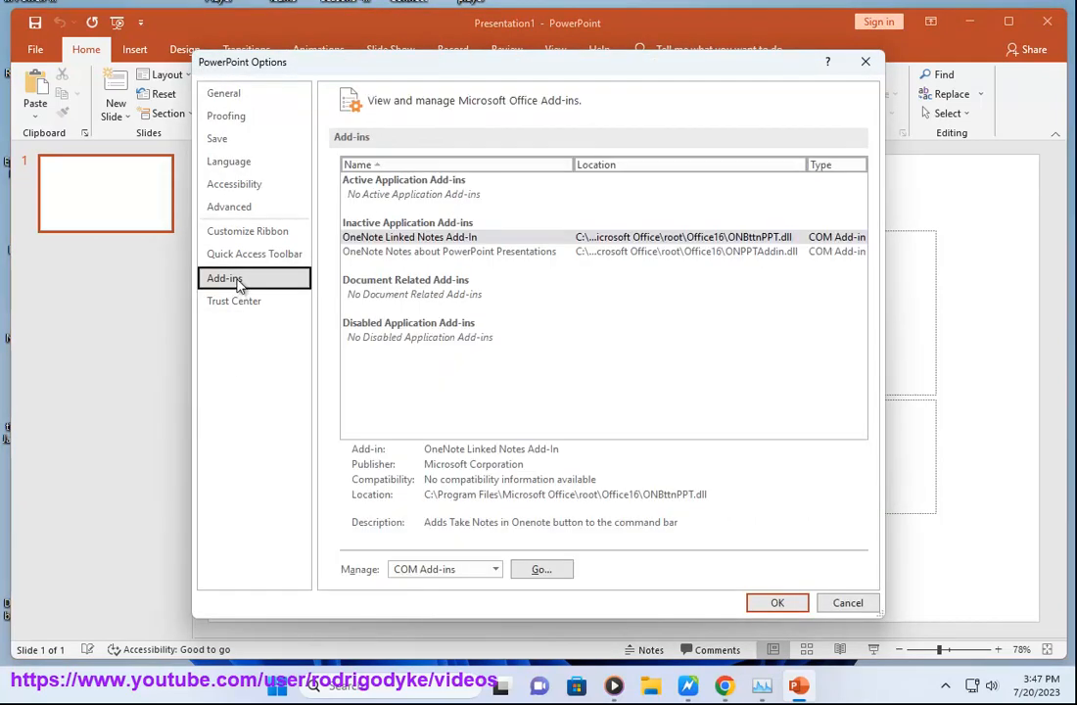
{"action": "mouse_move", "coordinate": [720, 342]}
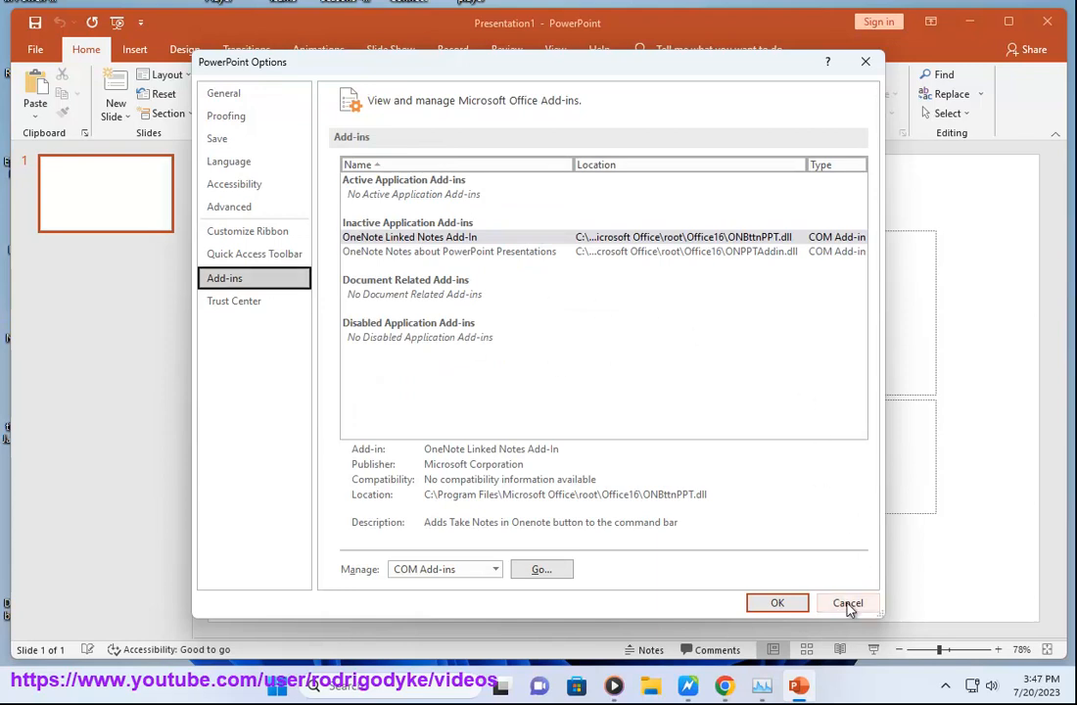
{"action": "left_click", "coordinate": [847, 604]}
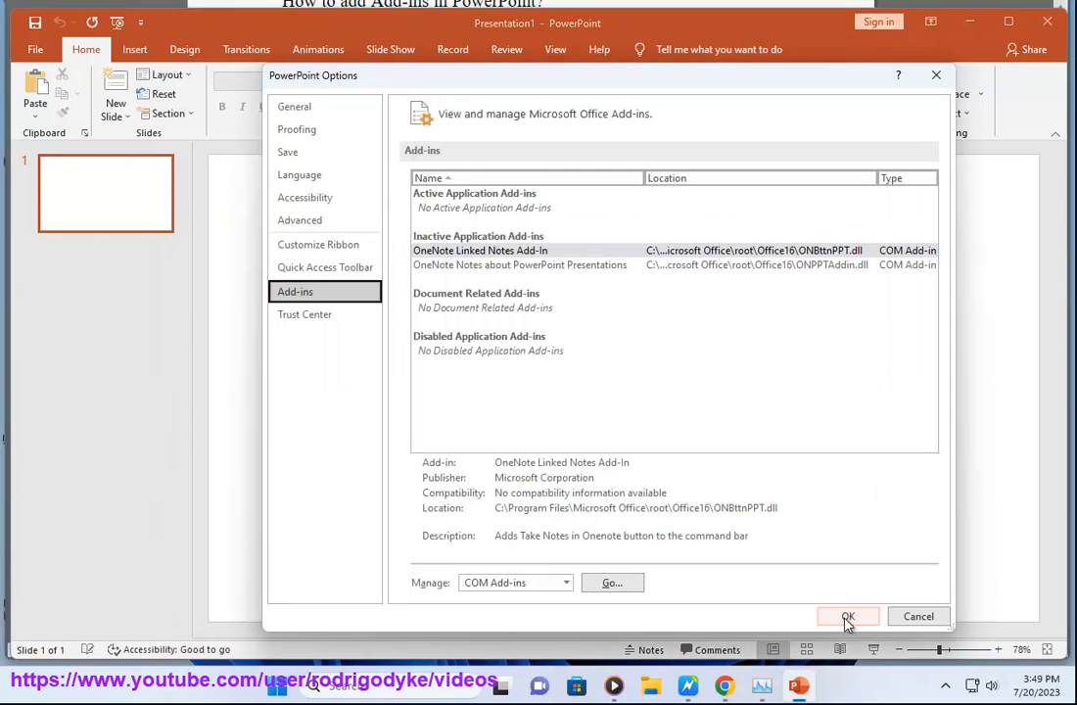
{"action": "left_click", "coordinate": [564, 584]}
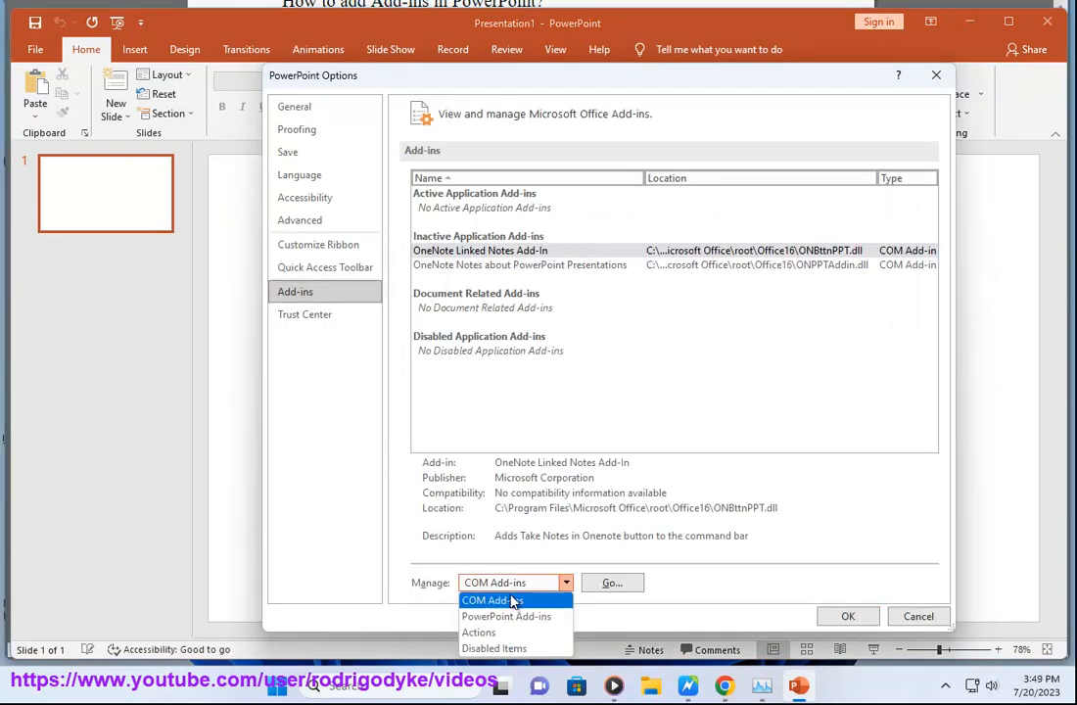
{"action": "left_click", "coordinate": [916, 615]}
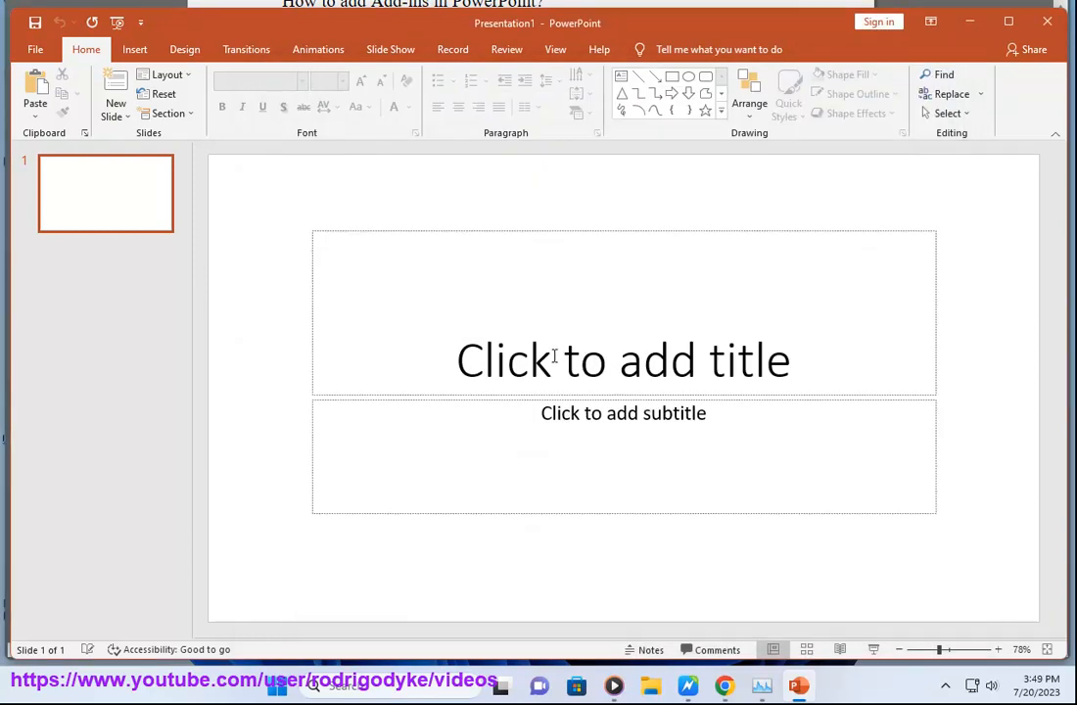
{"action": "mouse_move", "coordinate": [533, 498]}
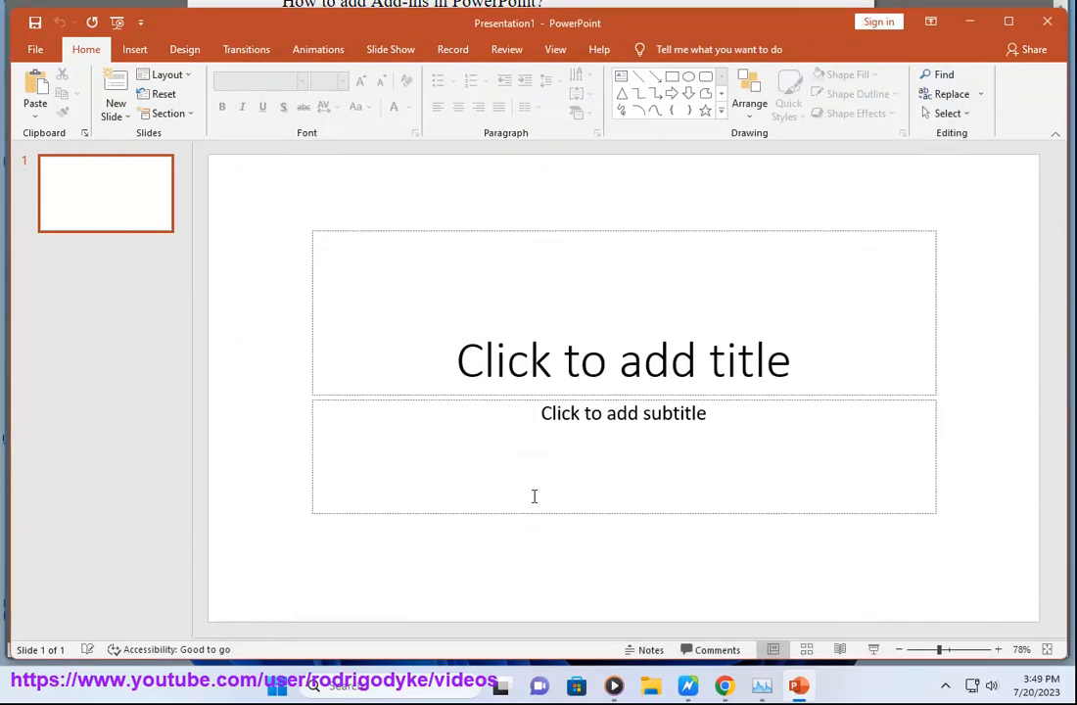
{"action": "left_click", "coordinate": [35, 49]}
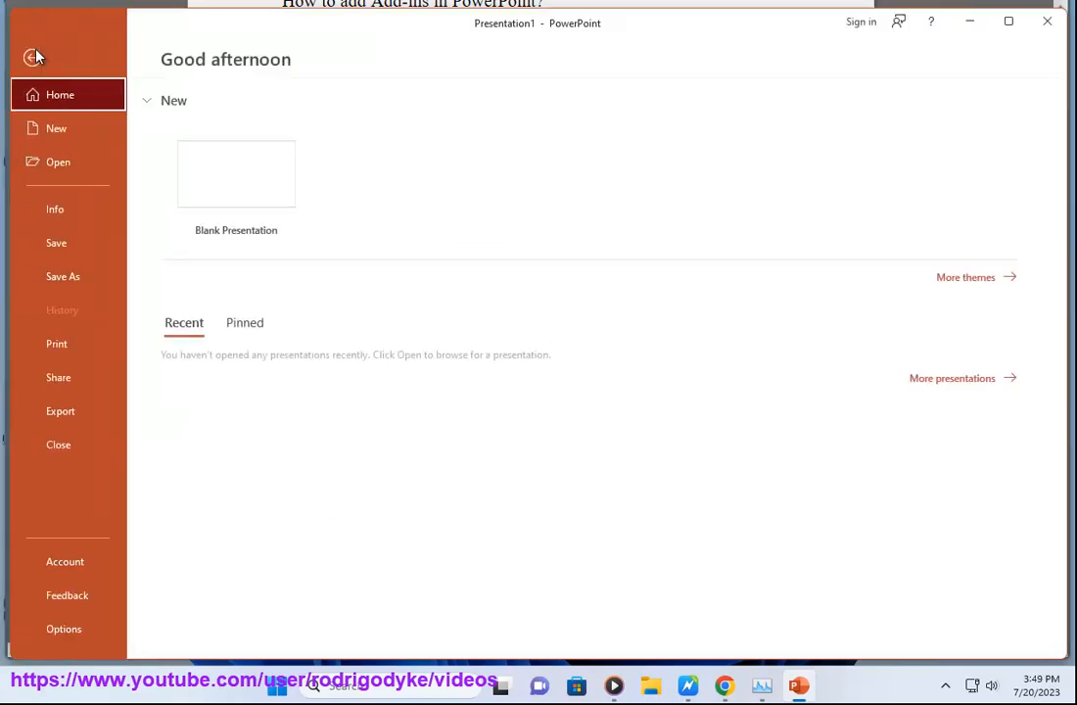
{"action": "left_click", "coordinate": [62, 629]}
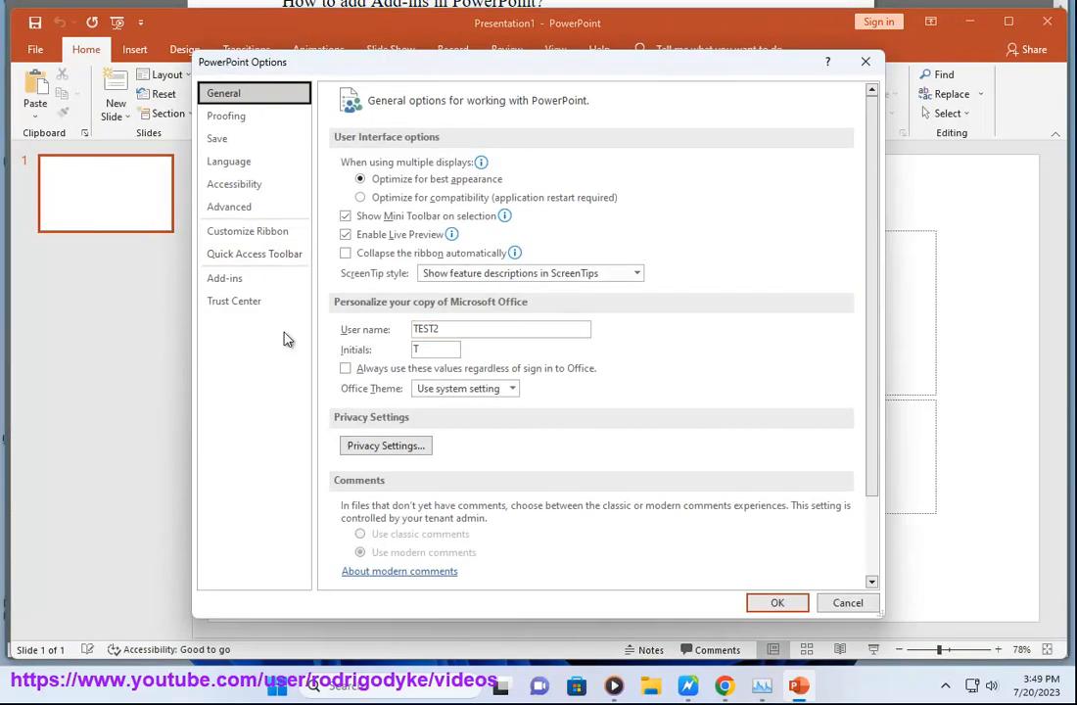
{"action": "left_click", "coordinate": [224, 279]}
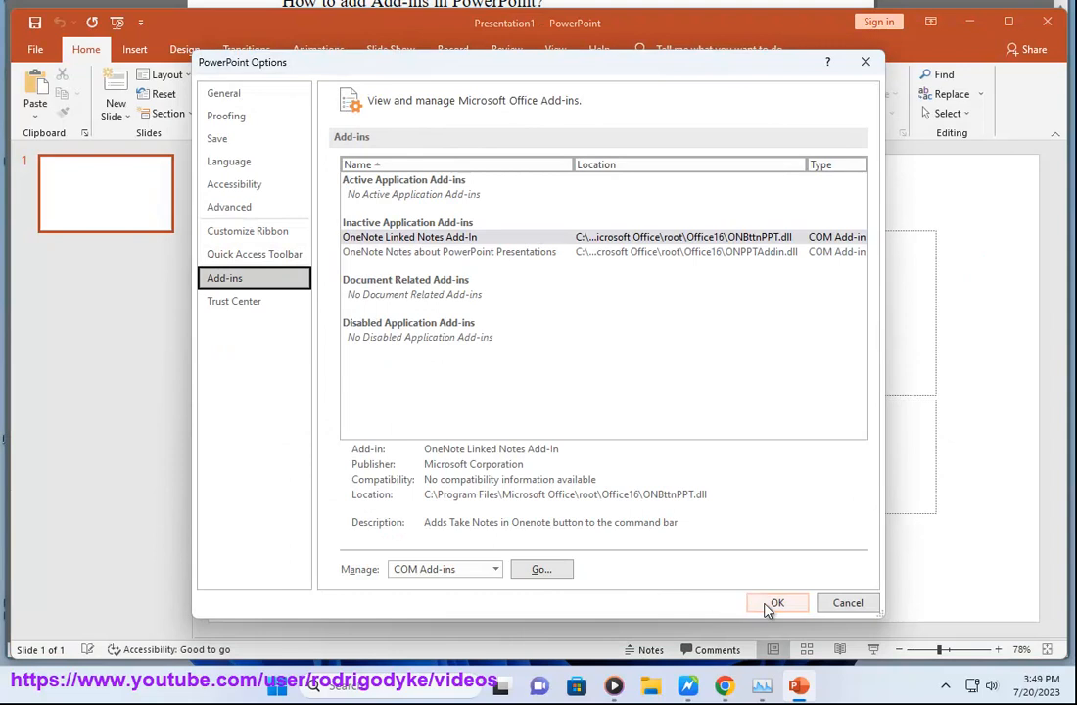
{"action": "left_click", "coordinate": [540, 568]}
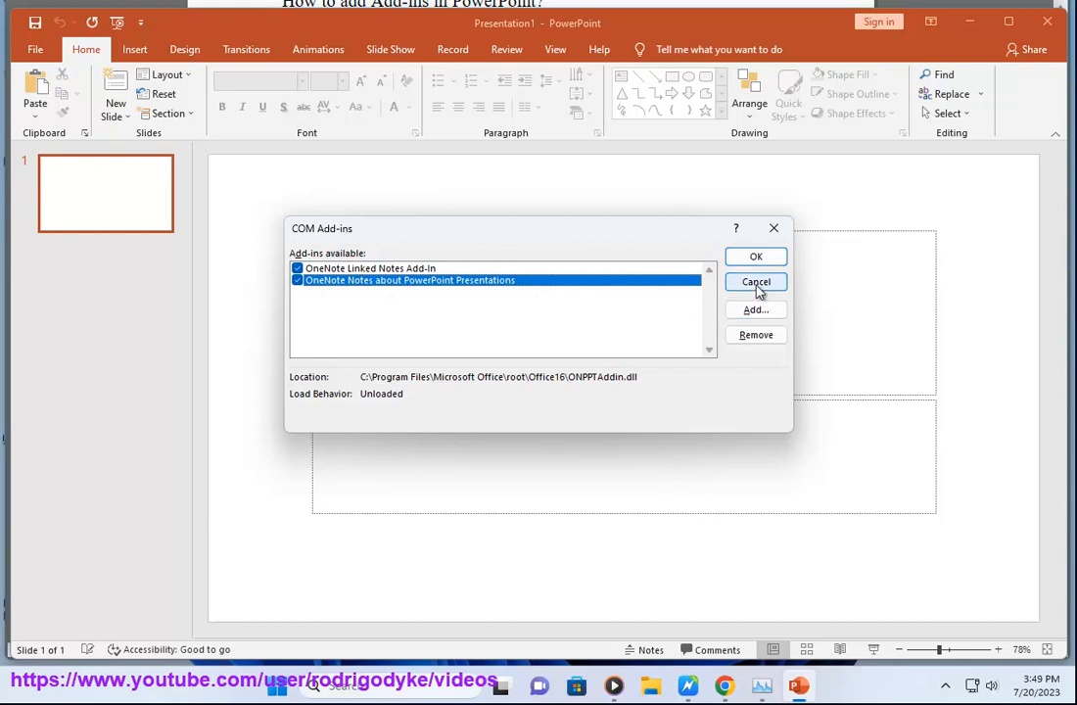
{"action": "mouse_move", "coordinate": [757, 257]}
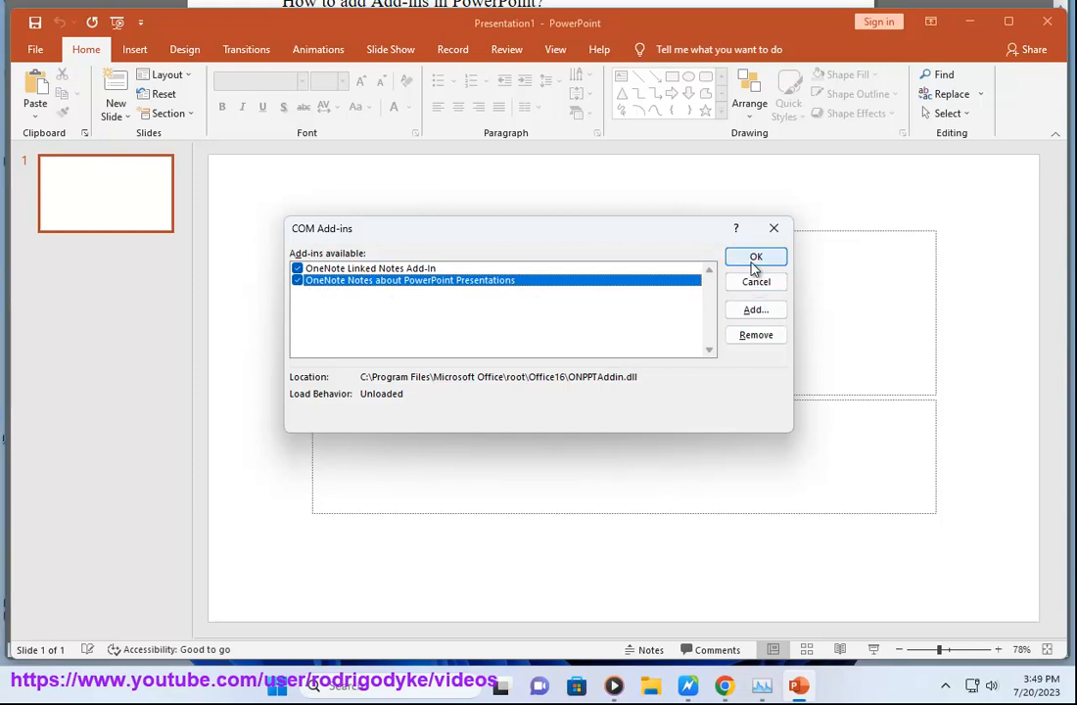
{"action": "left_click", "coordinate": [756, 257]}
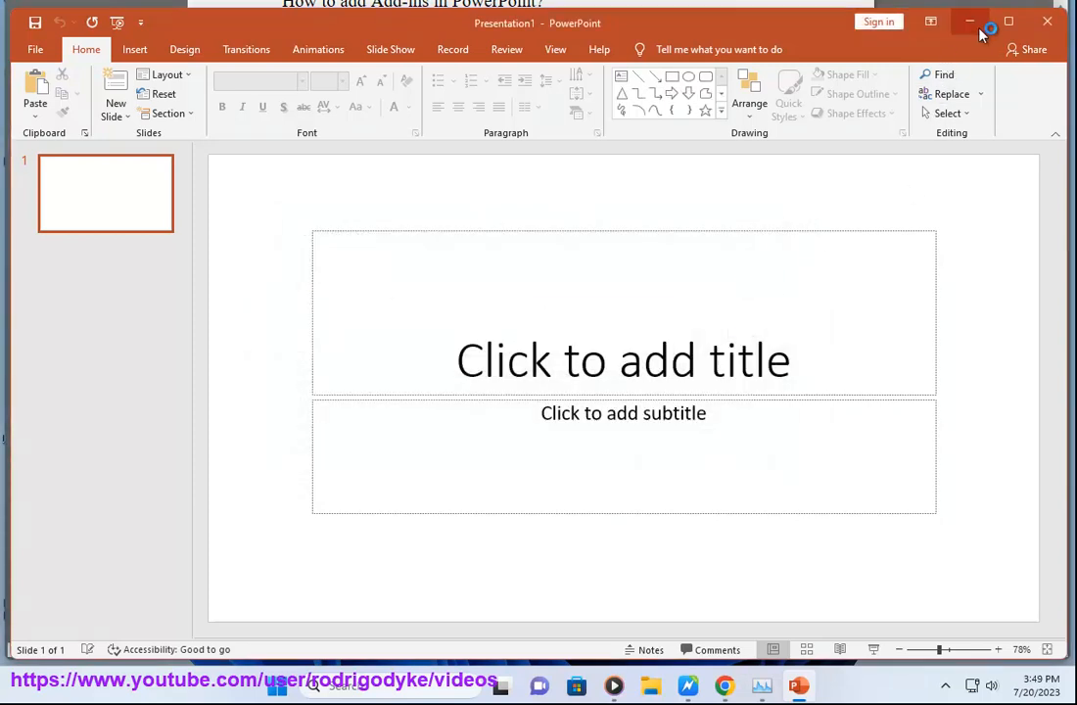
Step: Minimize PowerPoint and scroll the Word notes to the .ppam Startup folder tip
{"action": "left_click", "coordinate": [972, 21]}
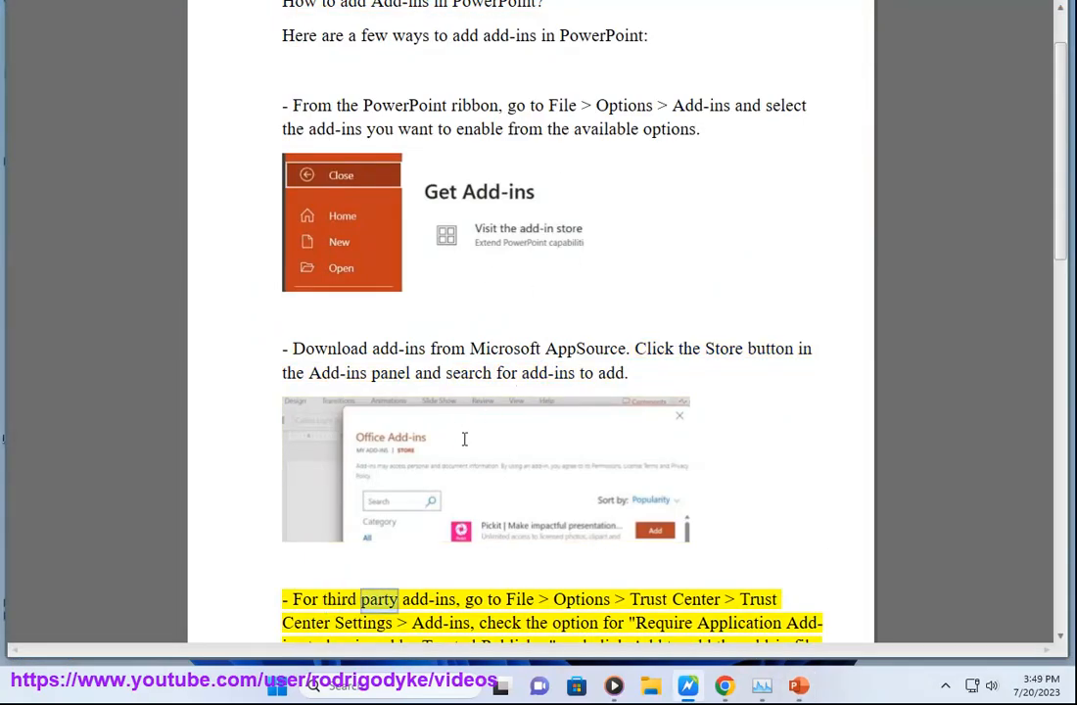
{"action": "scroll", "scroll_direction": "down", "scroll_amount": 3}
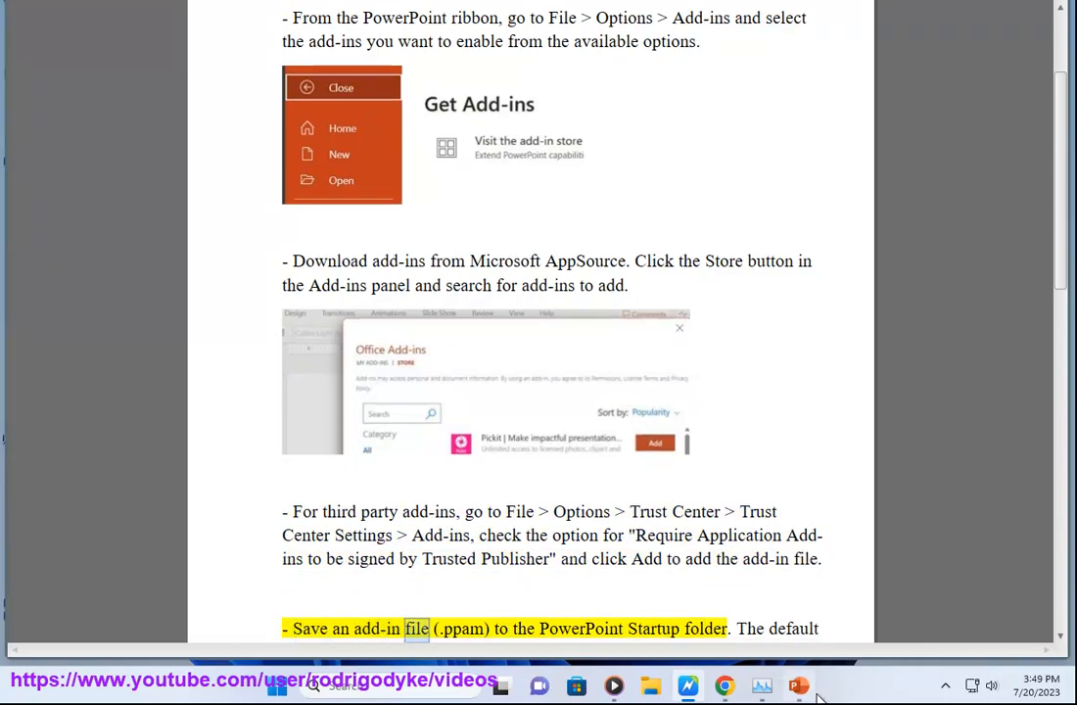
Step: From the Add-ins page, run Go on the chosen type, view the empty Add-ins list, and close it
{"action": "left_click", "coordinate": [799, 685]}
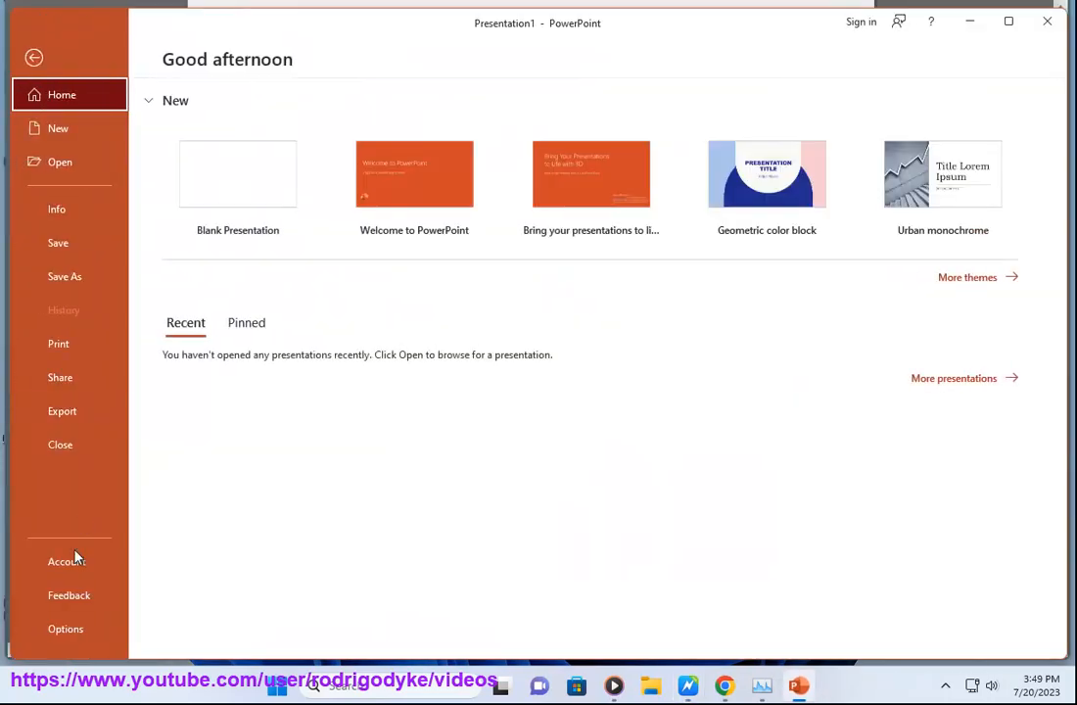
{"action": "left_click", "coordinate": [67, 628]}
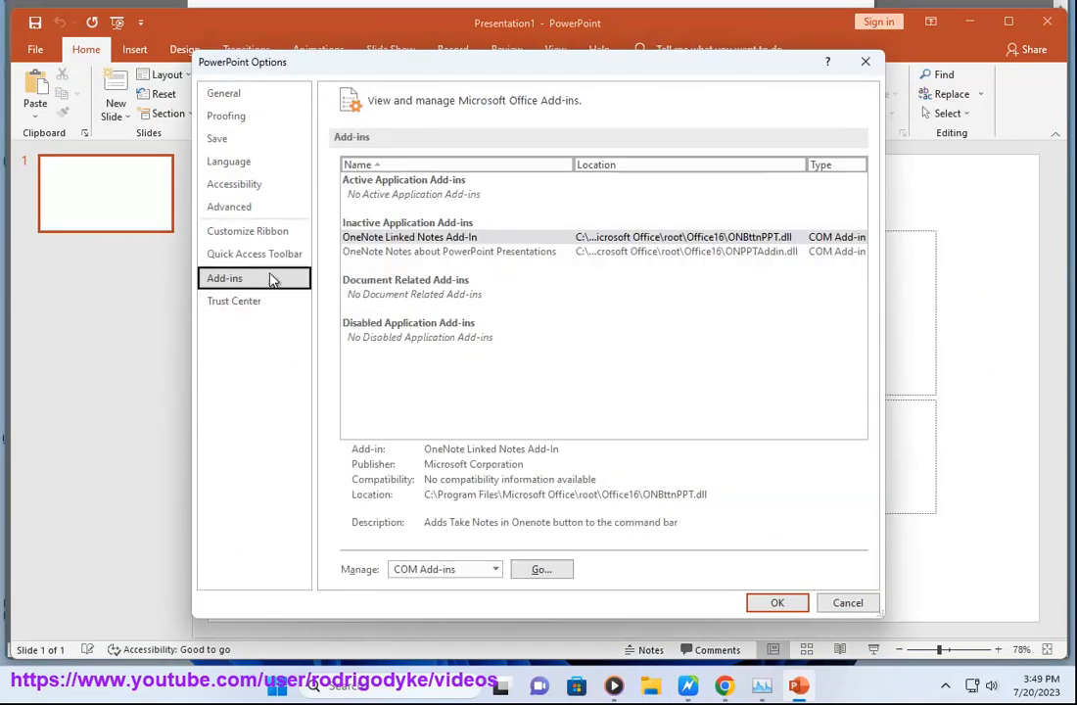
{"action": "mouse_move", "coordinate": [384, 194]}
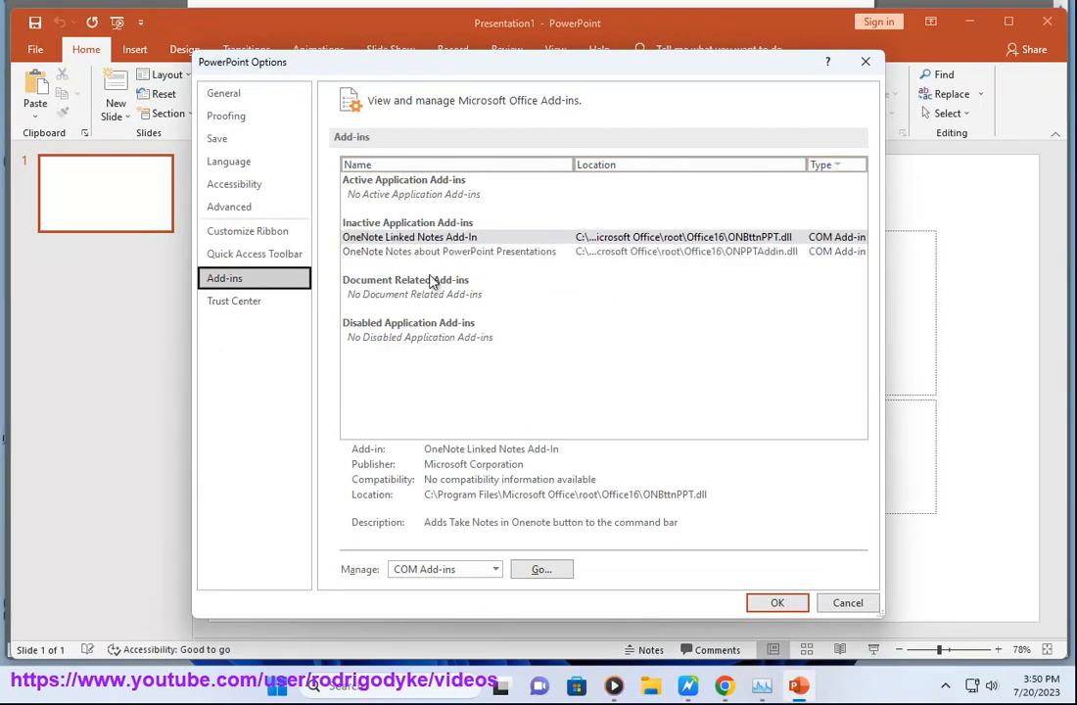
{"action": "mouse_move", "coordinate": [369, 196]}
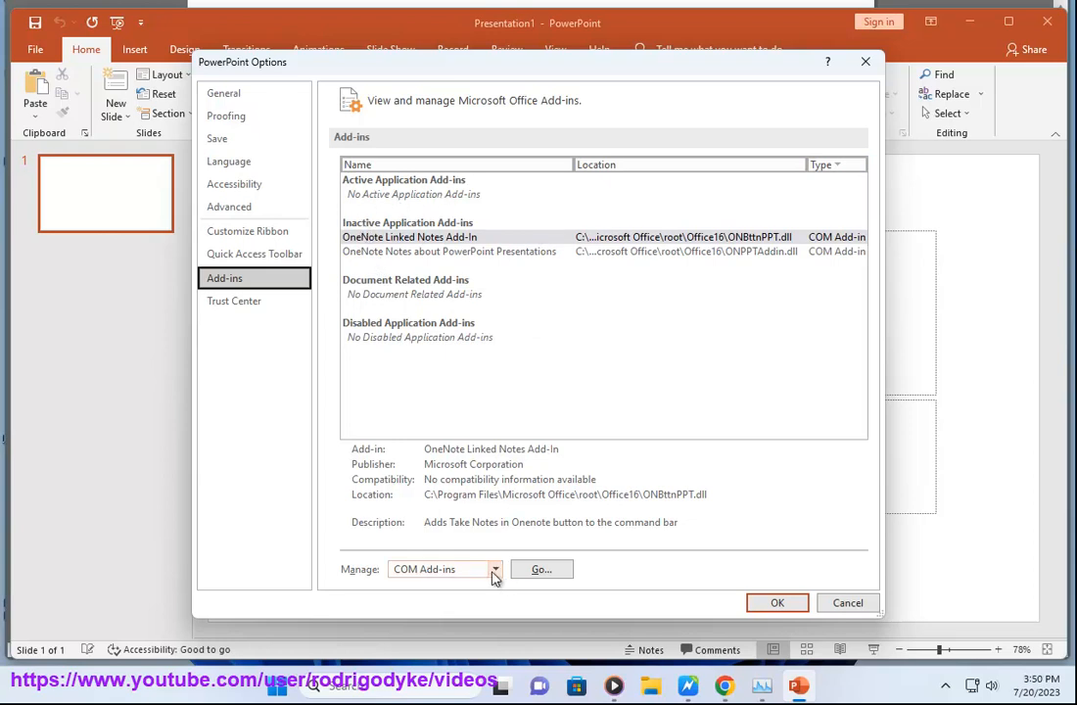
{"action": "mouse_move", "coordinate": [498, 580]}
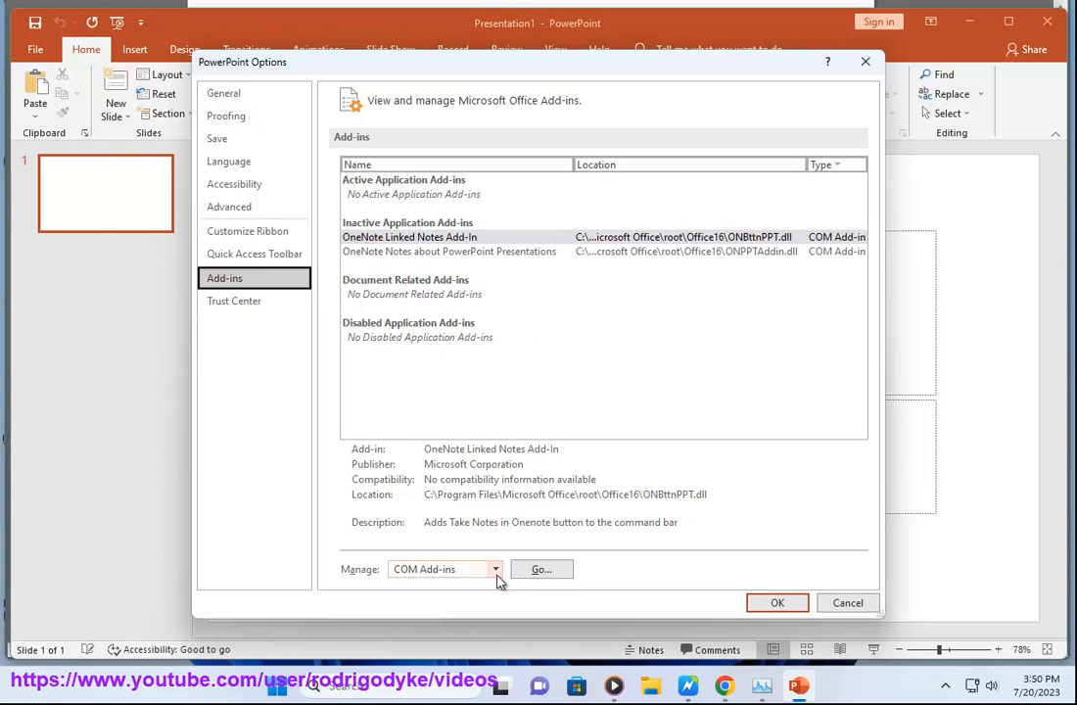
{"action": "left_click", "coordinate": [233, 301]}
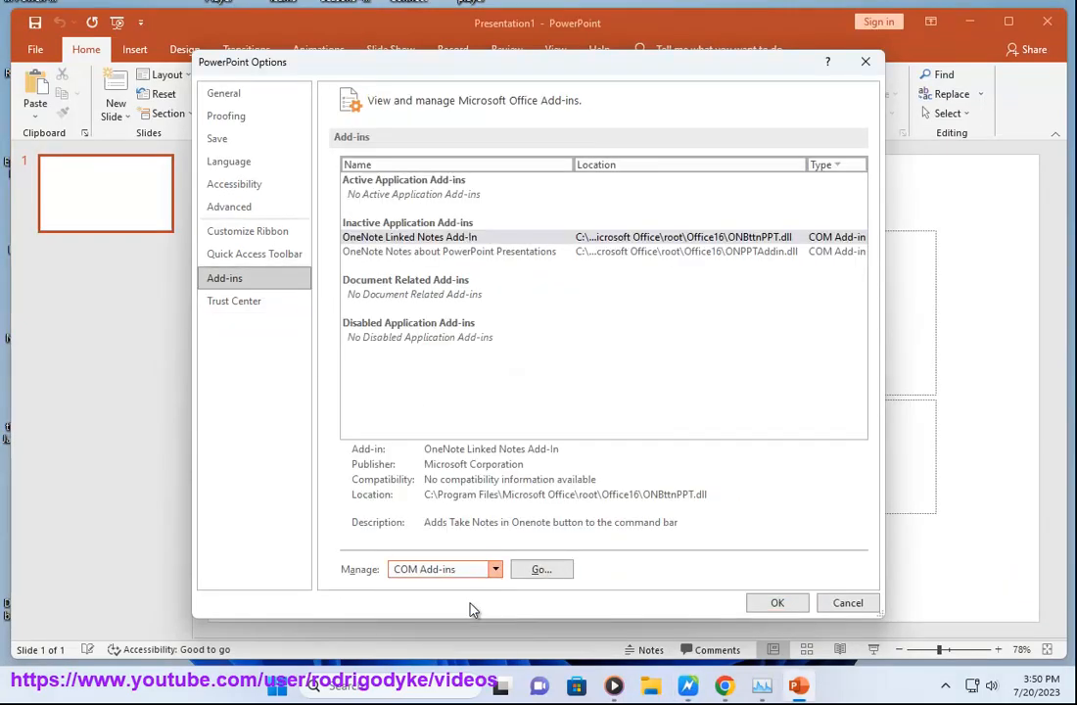
{"action": "left_click", "coordinate": [540, 568]}
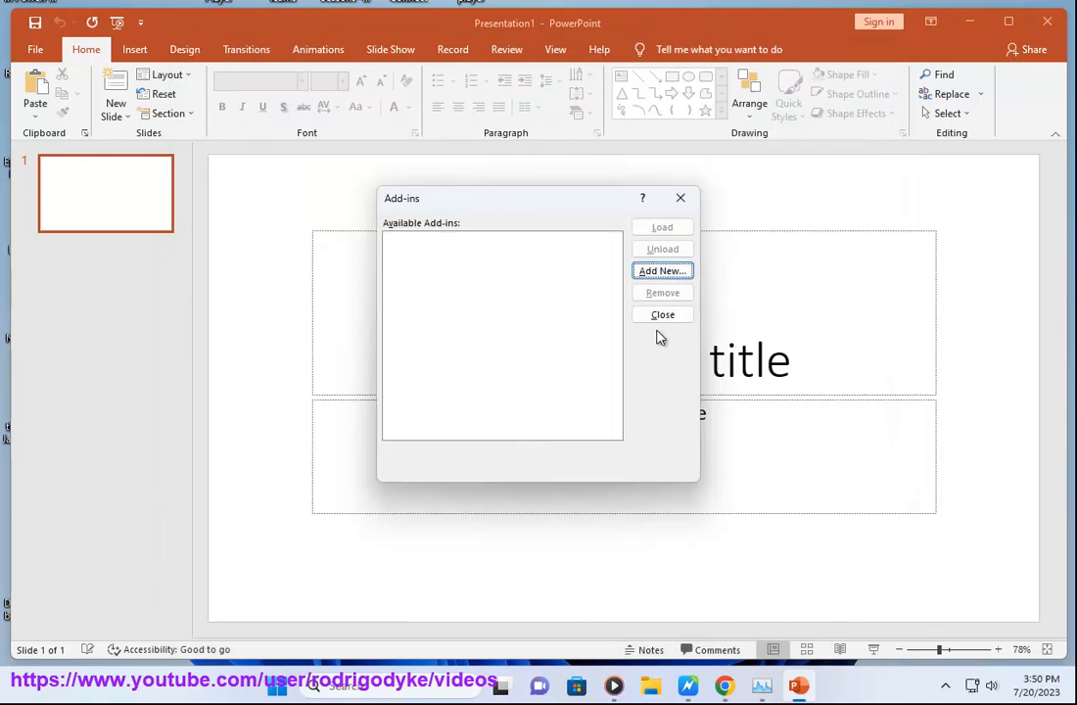
{"action": "left_click", "coordinate": [662, 313]}
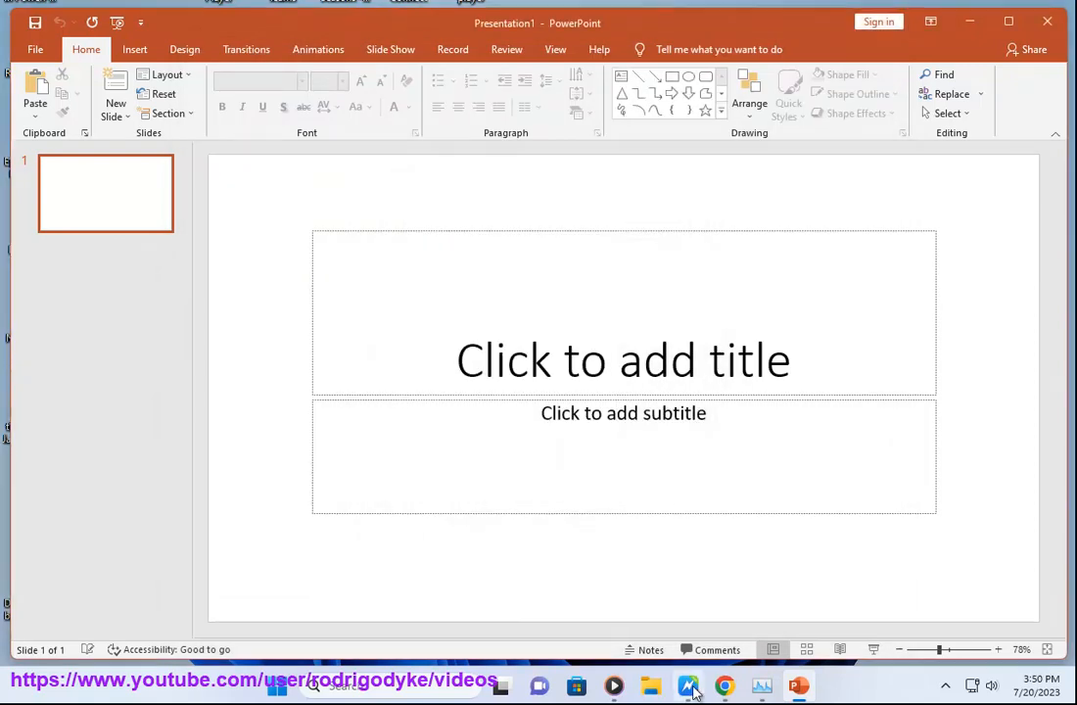
Step: Switch to the Word notes and scroll to the default C:\Users\[Username]\AppData\Roaming\Microsoft\AddIns path
{"action": "left_click", "coordinate": [690, 686]}
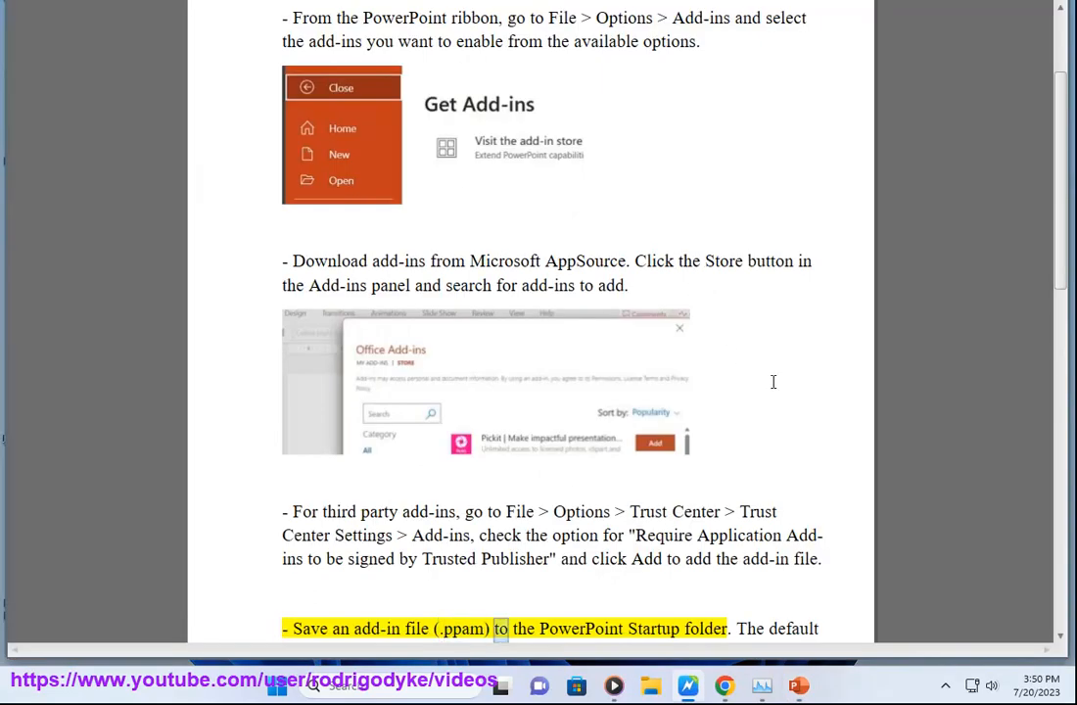
{"action": "scroll", "scroll_direction": "down", "scroll_amount": 3}
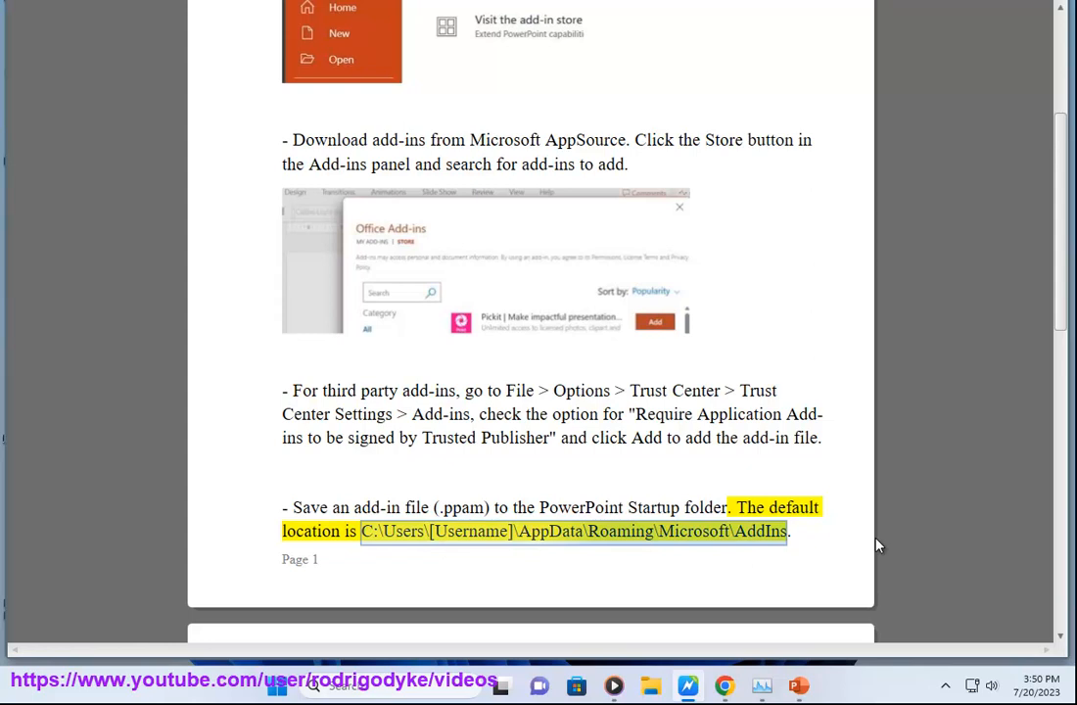
{"action": "scroll", "scroll_direction": "down", "scroll_amount": 3}
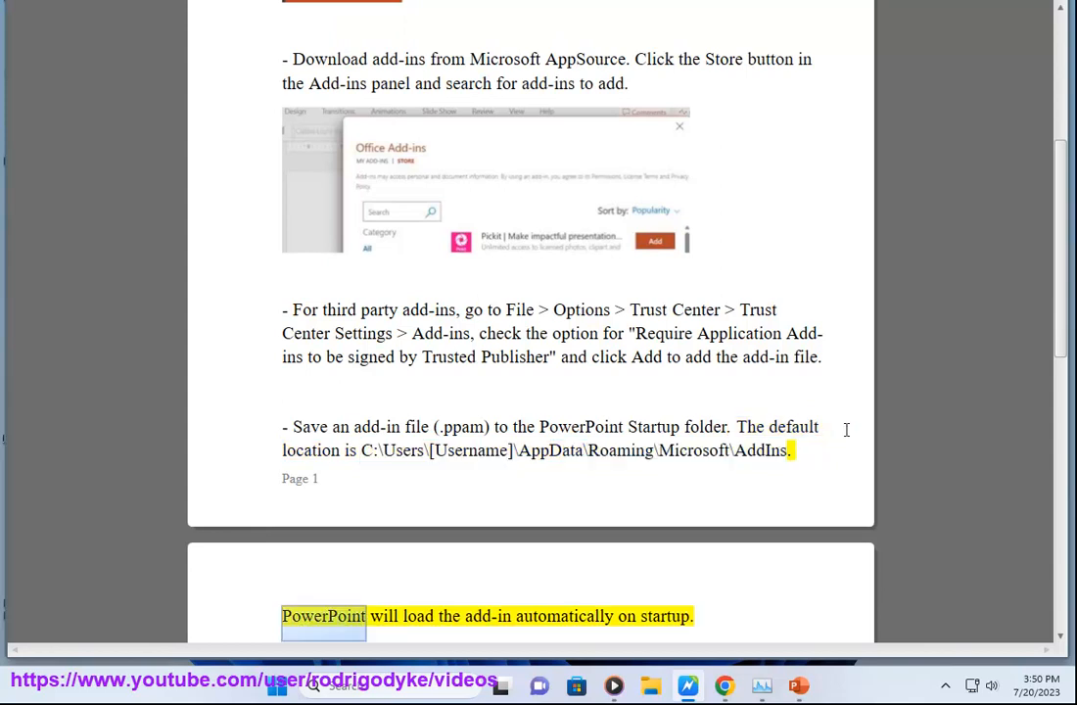
{"action": "scroll", "scroll_direction": "down", "scroll_amount": 3}
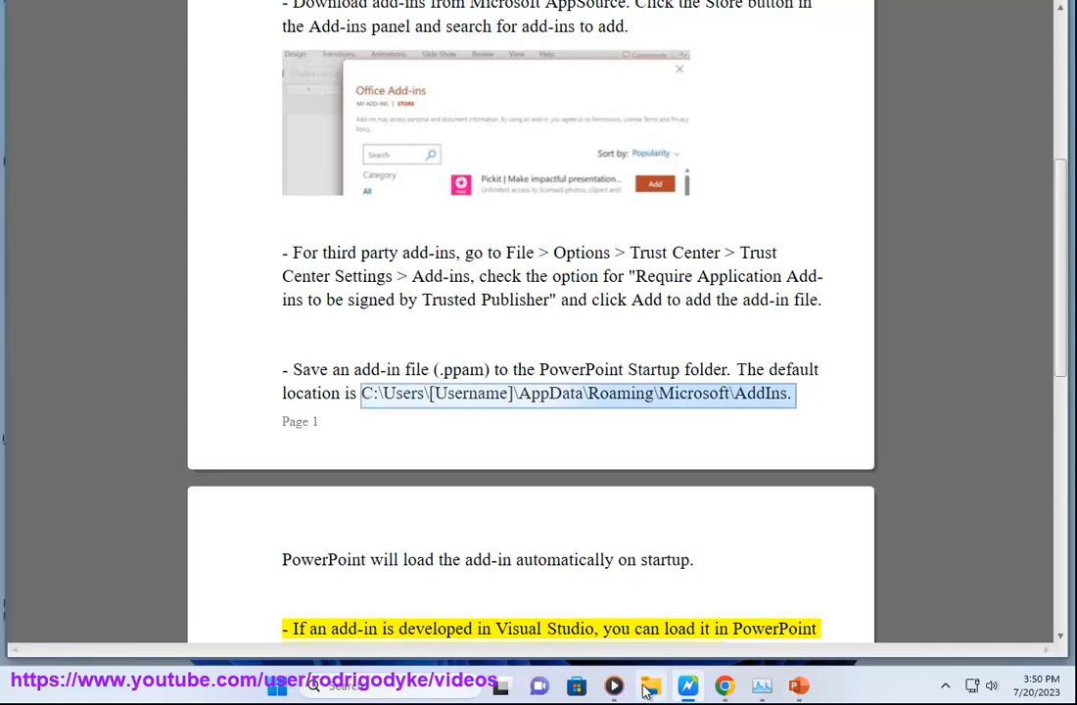
Step: Open File Explorer maximized with the AddIns path entered, selecting its Username placeholder
{"action": "left_click", "coordinate": [650, 686]}
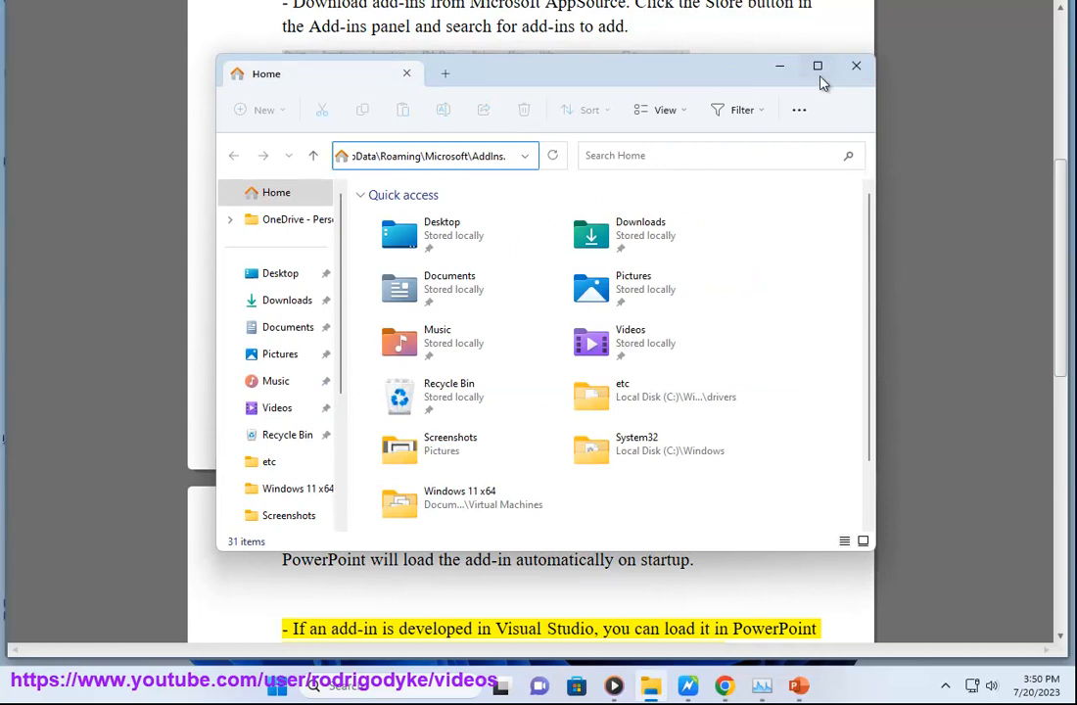
{"action": "left_click", "coordinate": [817, 67]}
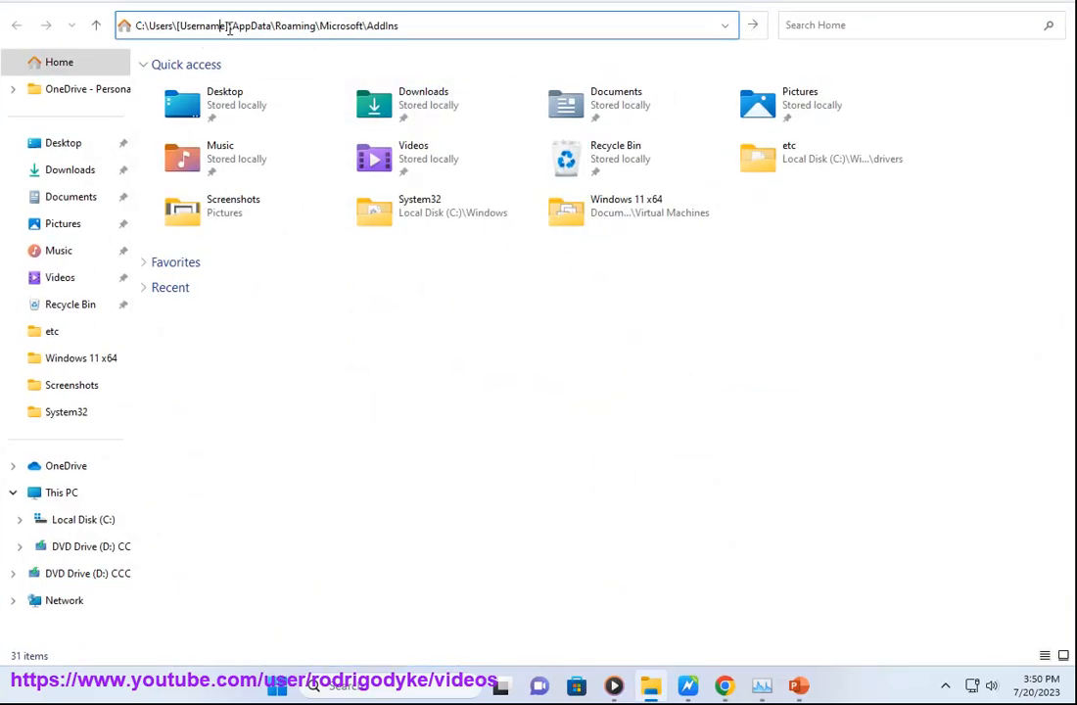
{"action": "double_click", "coordinate": [200, 26]}
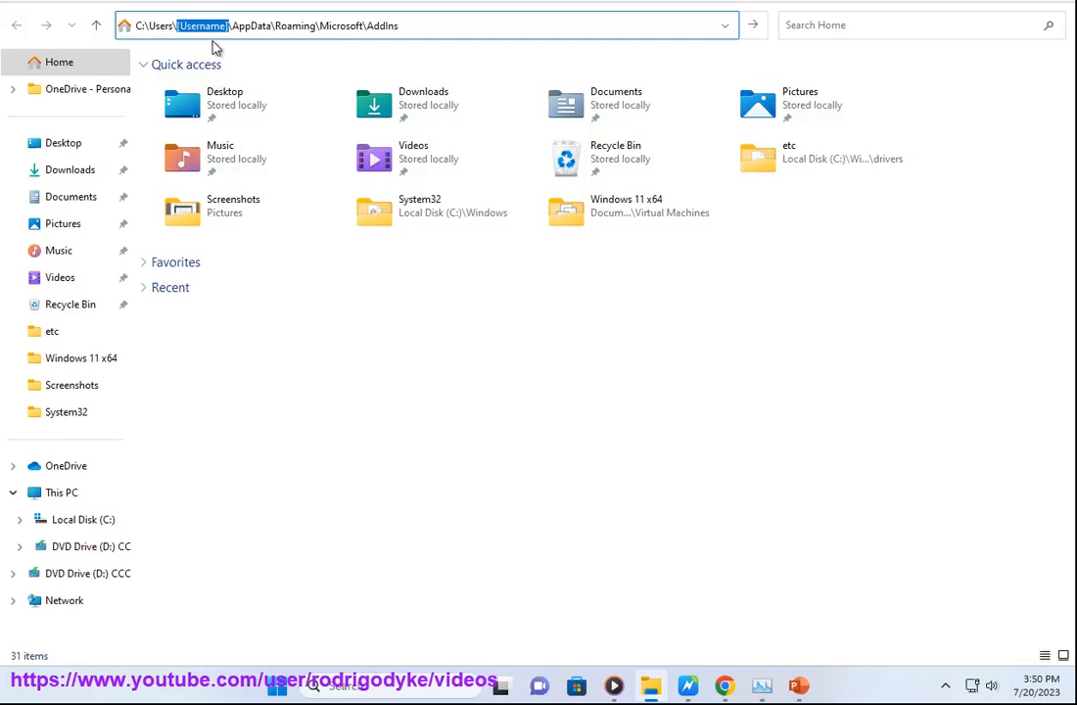
{"action": "key", "text": "Return"}
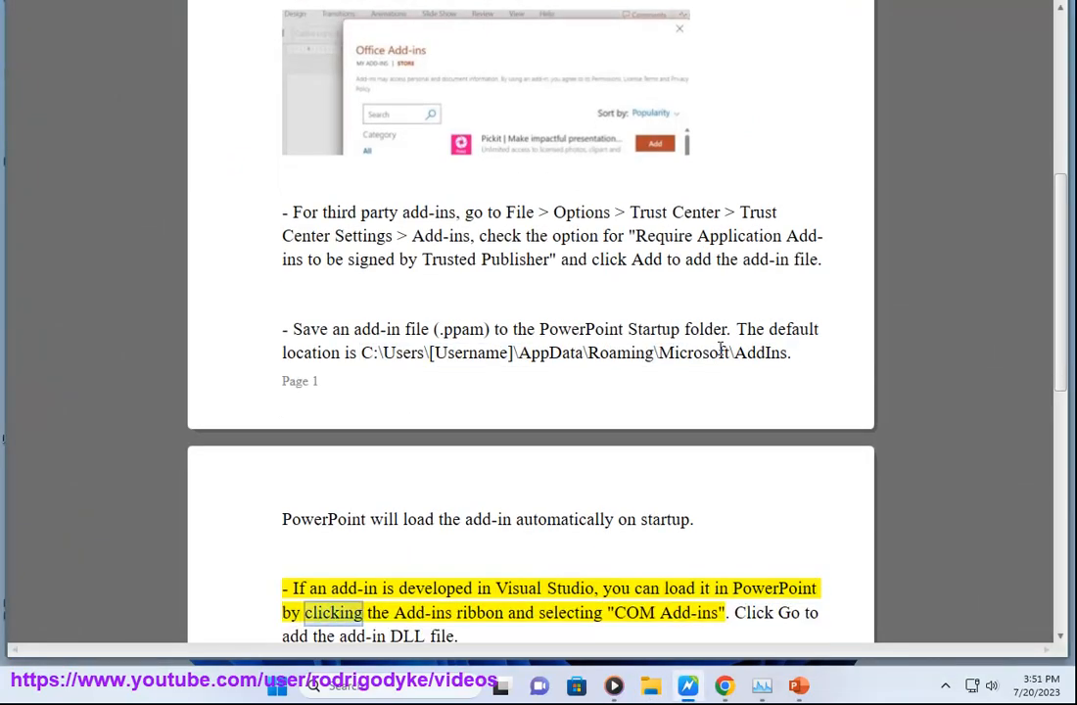
{"action": "scroll", "scroll_direction": "down", "scroll_amount": 3}
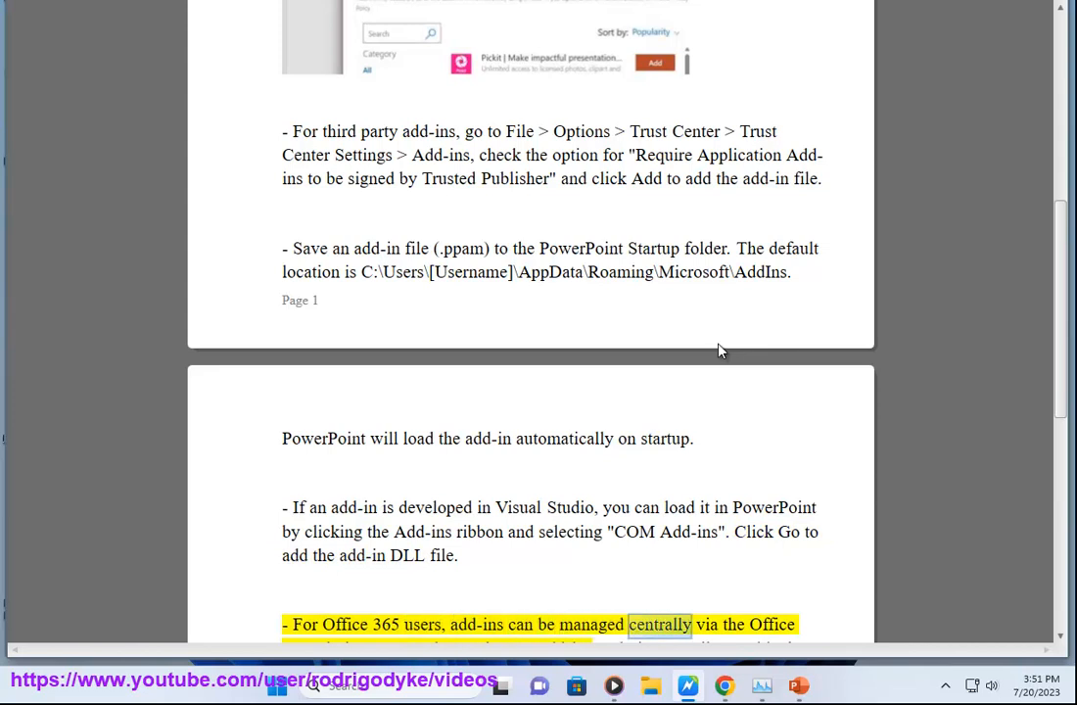
{"action": "scroll", "scroll_direction": "down", "scroll_amount": 3}
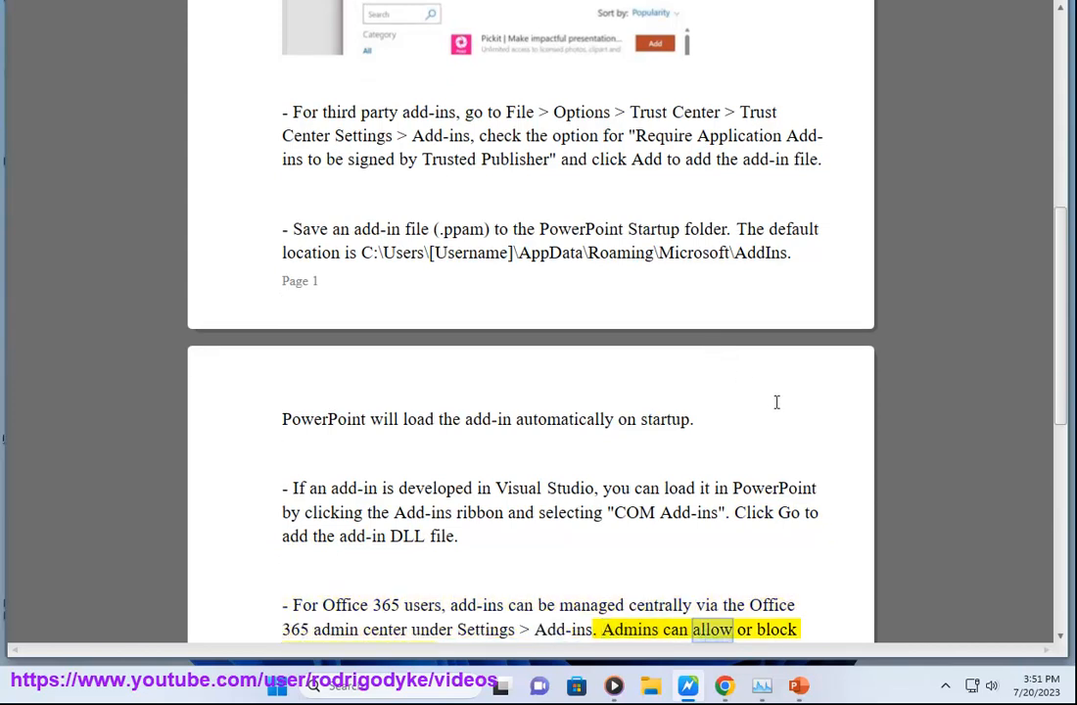
{"action": "scroll", "scroll_direction": "down", "scroll_amount": 3}
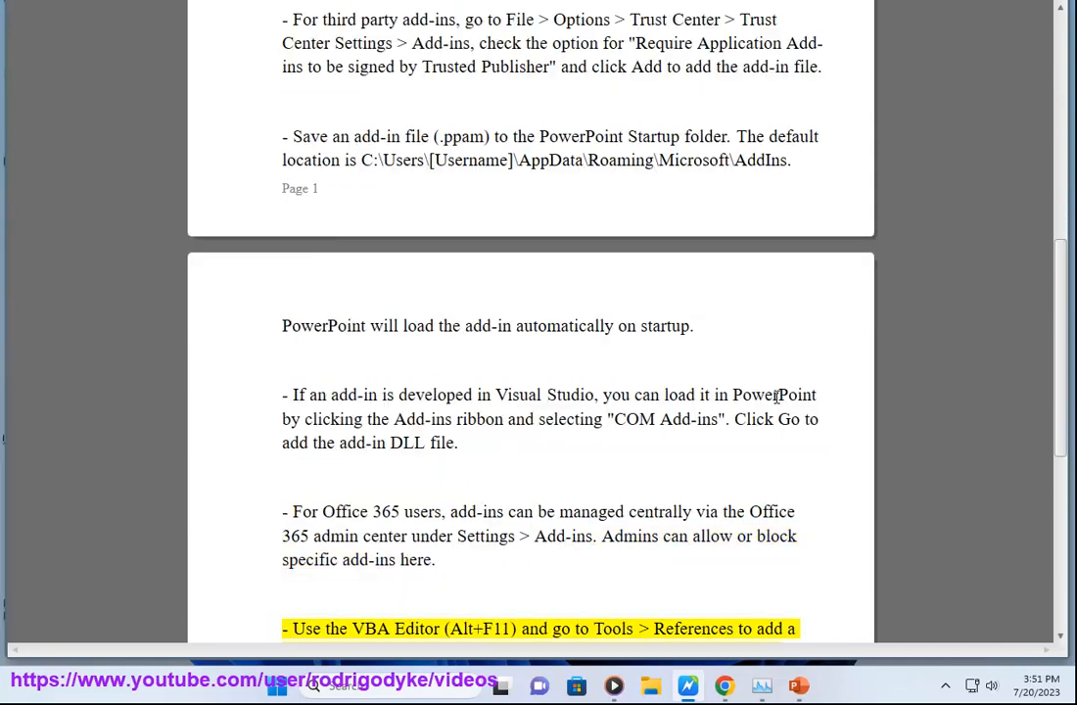
{"action": "scroll", "scroll_direction": "down", "scroll_amount": 3}
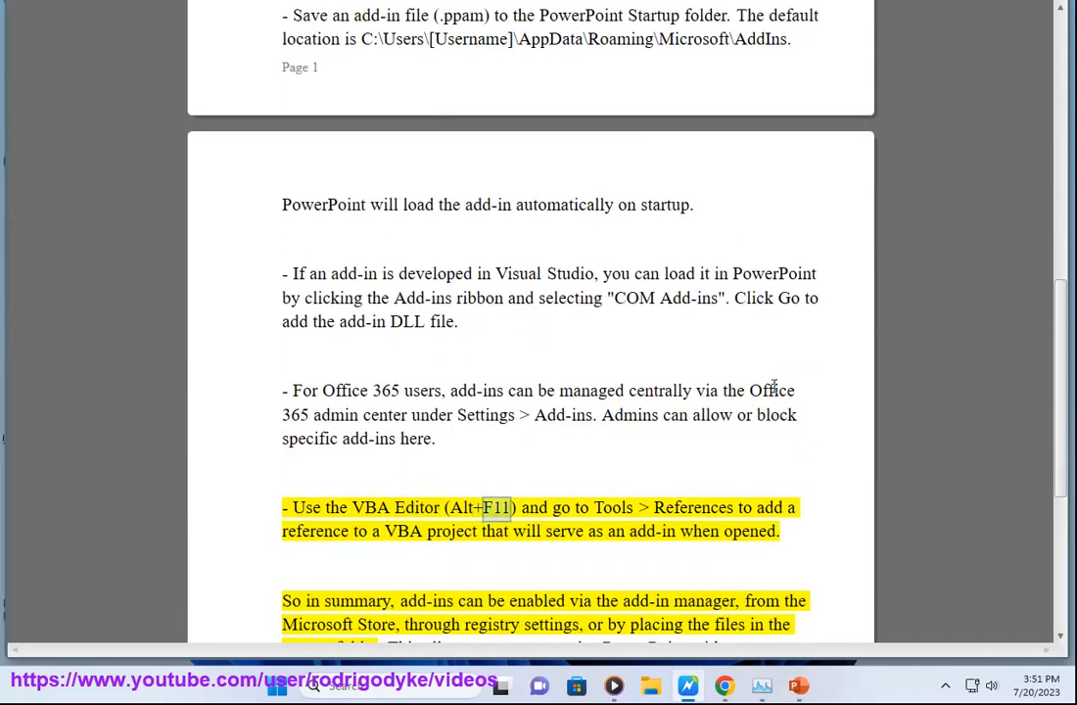
{"action": "double_click", "coordinate": [316, 531]}
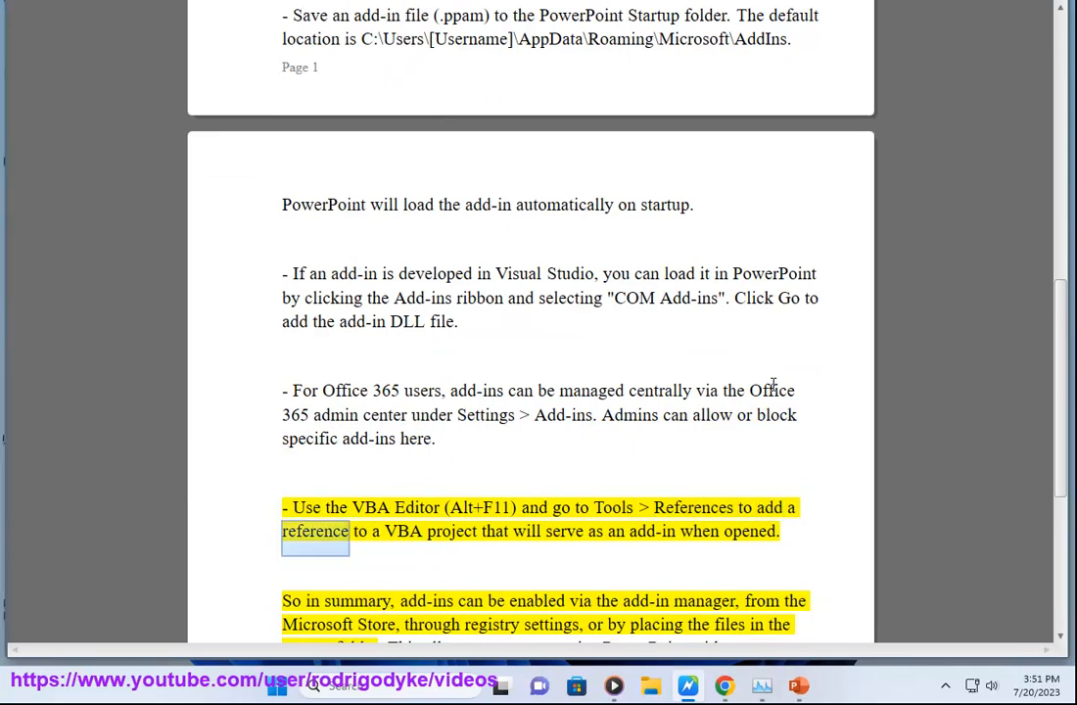
{"action": "scroll", "scroll_direction": "down", "scroll_amount": 3}
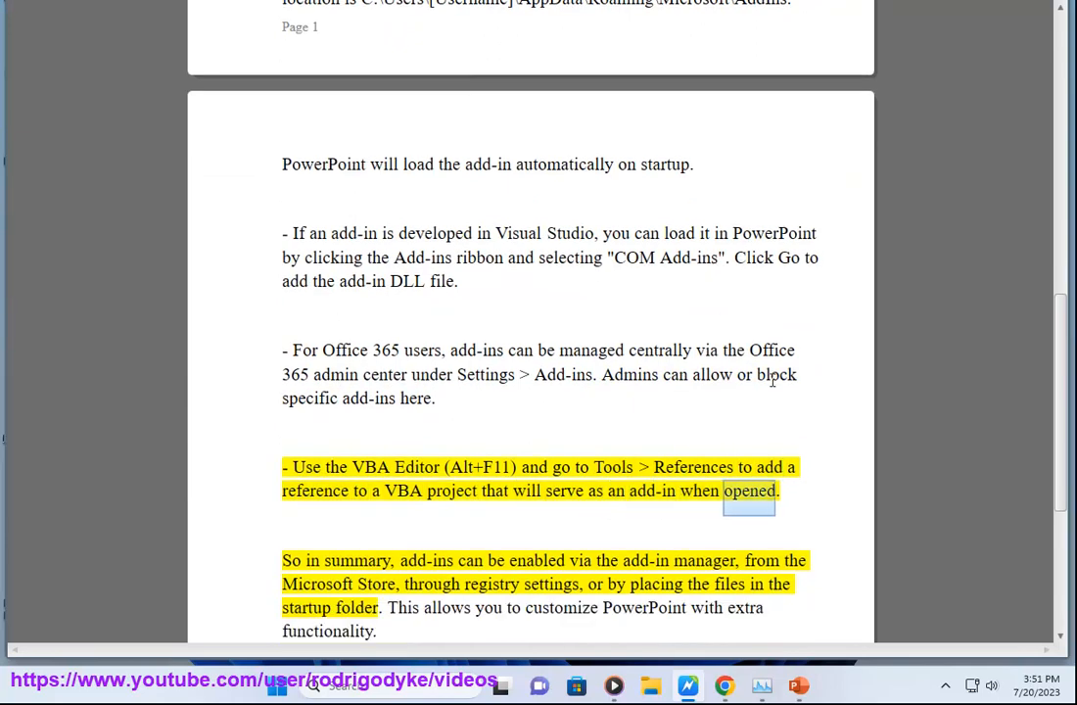